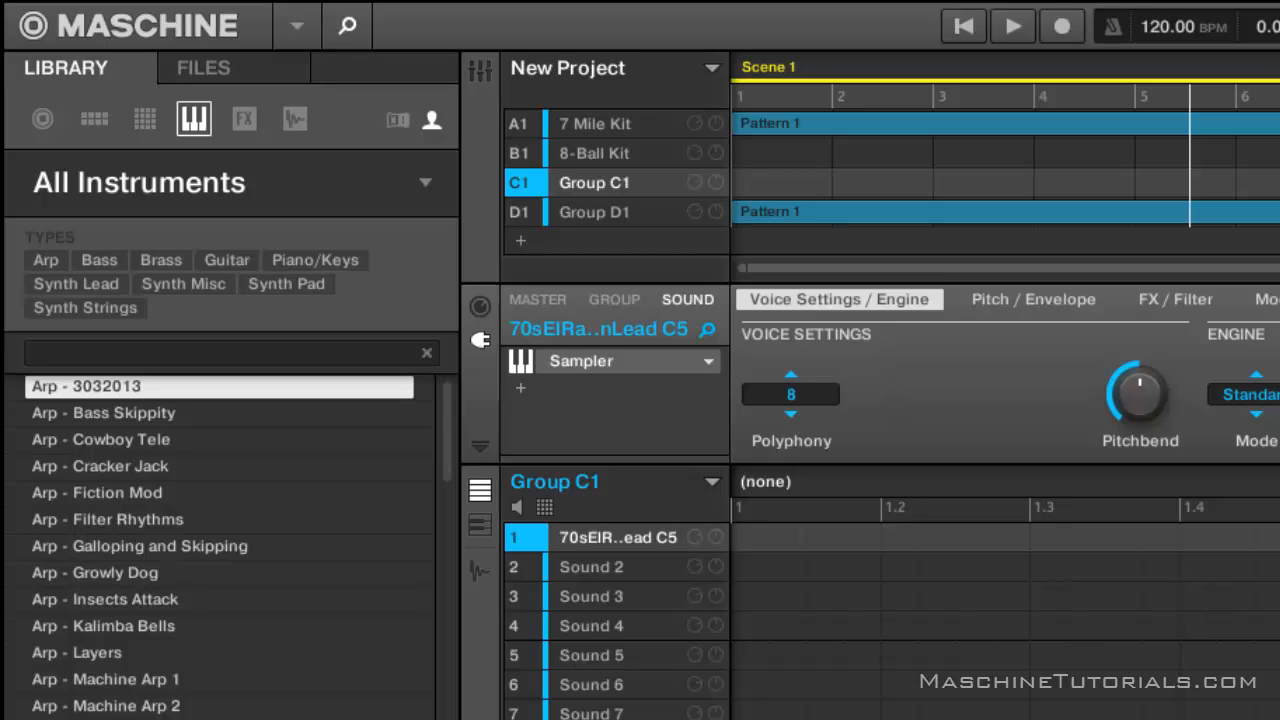
{"action": "mouse_move", "coordinate": [148, 148]}
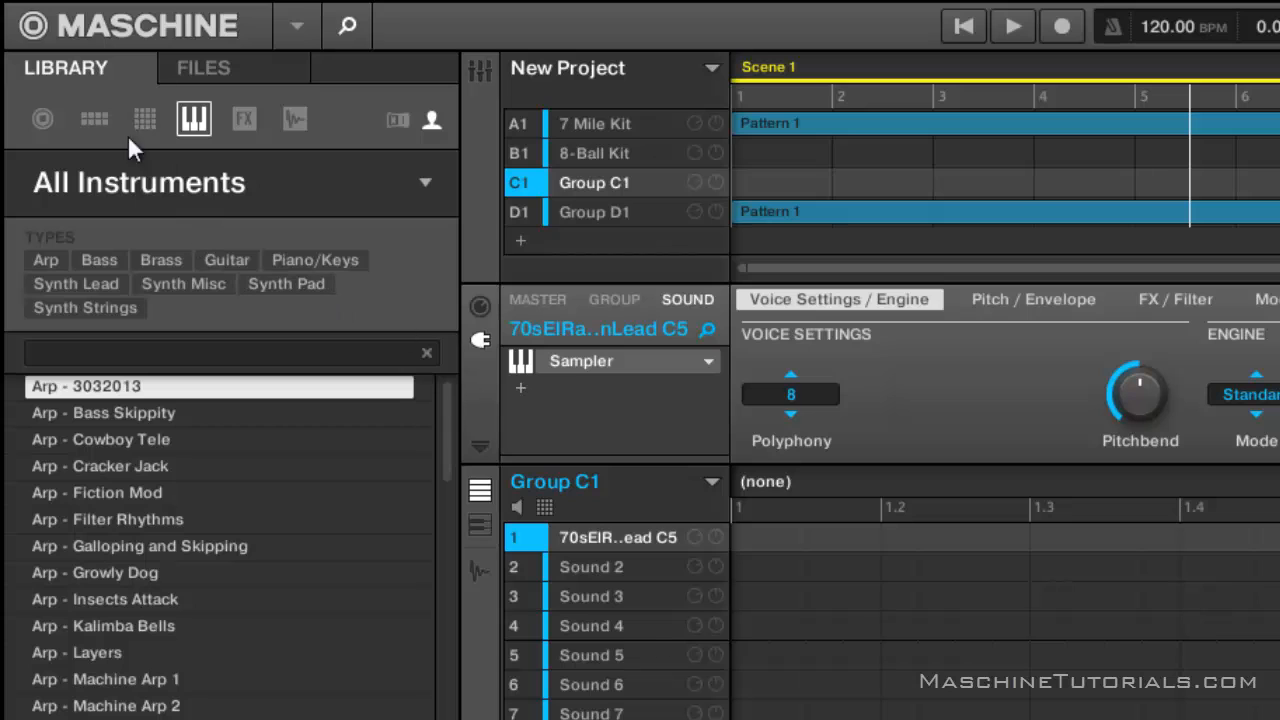
{"action": "mouse_move", "coordinate": [374, 224]}
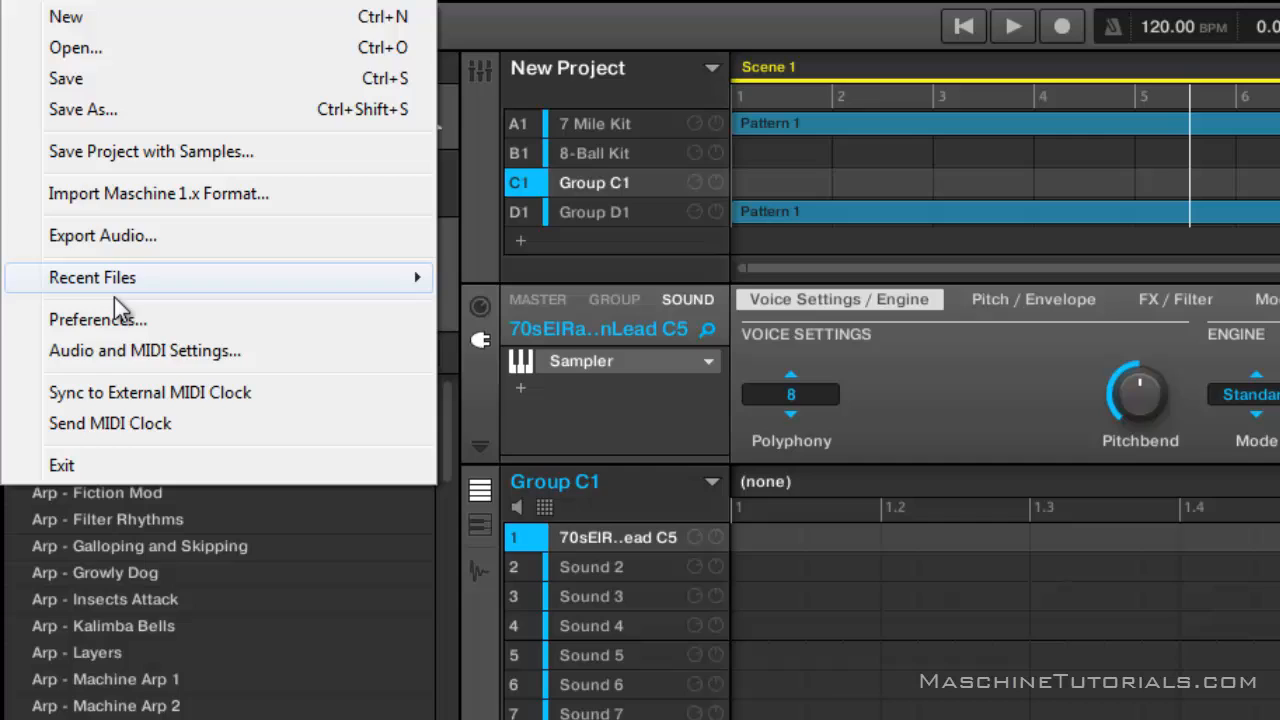
Show Preferences on the Library page's User tab listing user library folders
{"action": "left_click", "coordinate": [96, 320]}
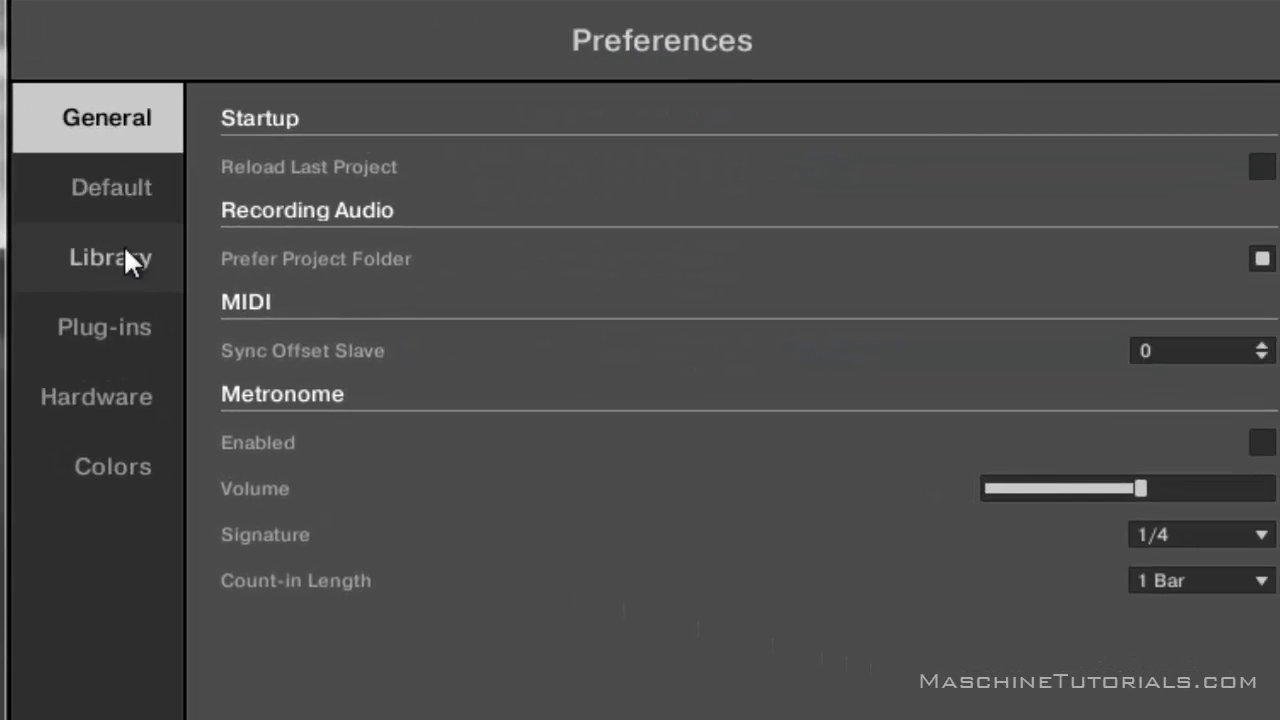
{"action": "left_click", "coordinate": [110, 256]}
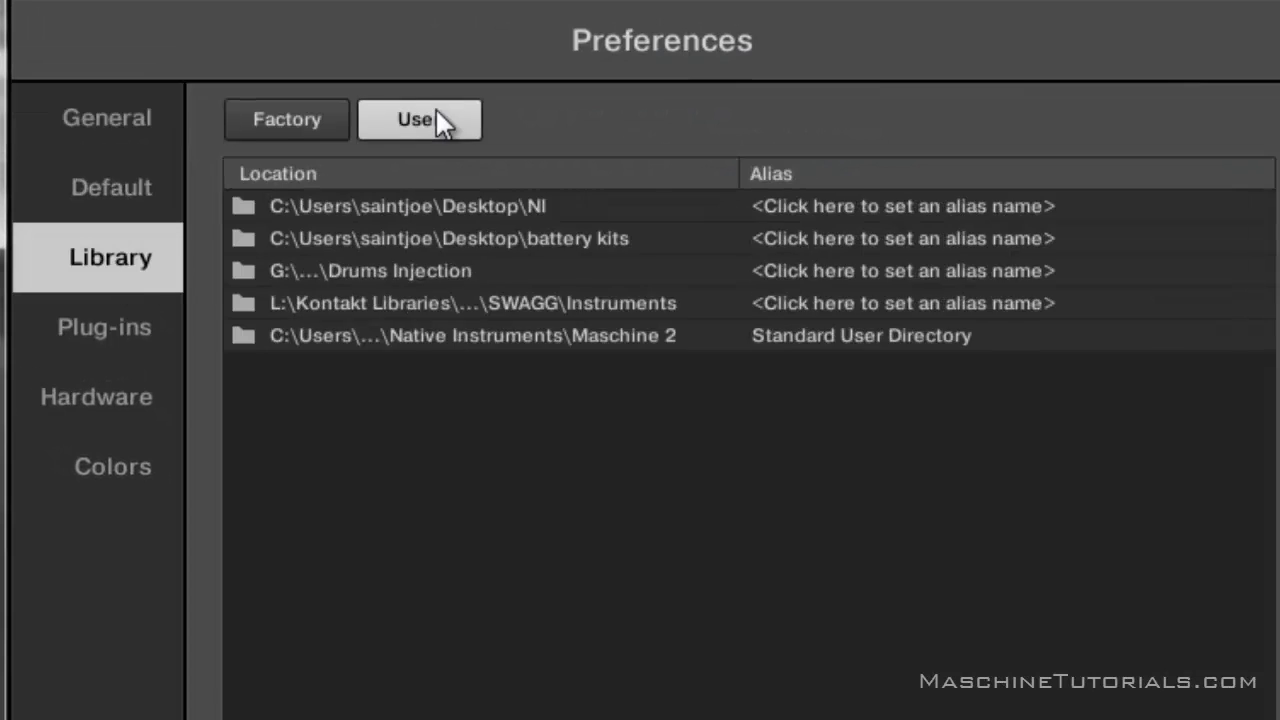
Add a user library folder, choosing MASSIVE under Third Party synth patches
{"action": "left_click", "coordinate": [364, 686]}
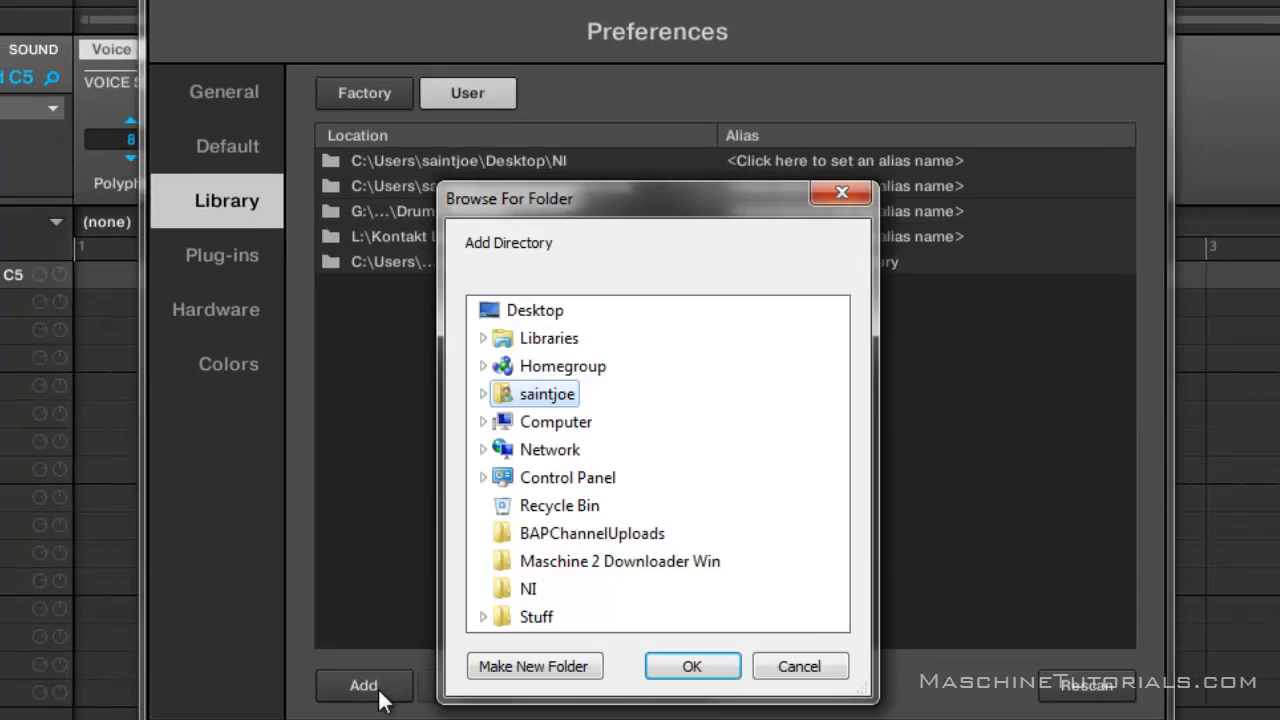
{"action": "mouse_move", "coordinate": [512, 440]}
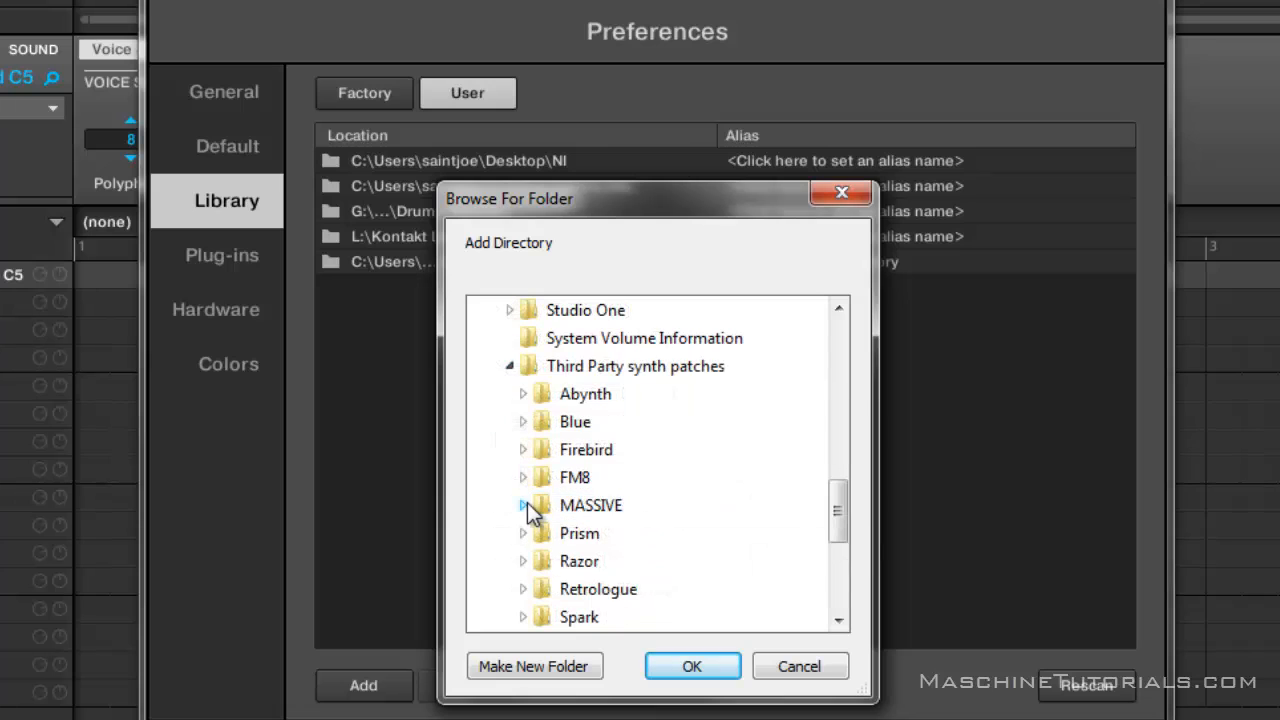
{"action": "left_click", "coordinate": [520, 504]}
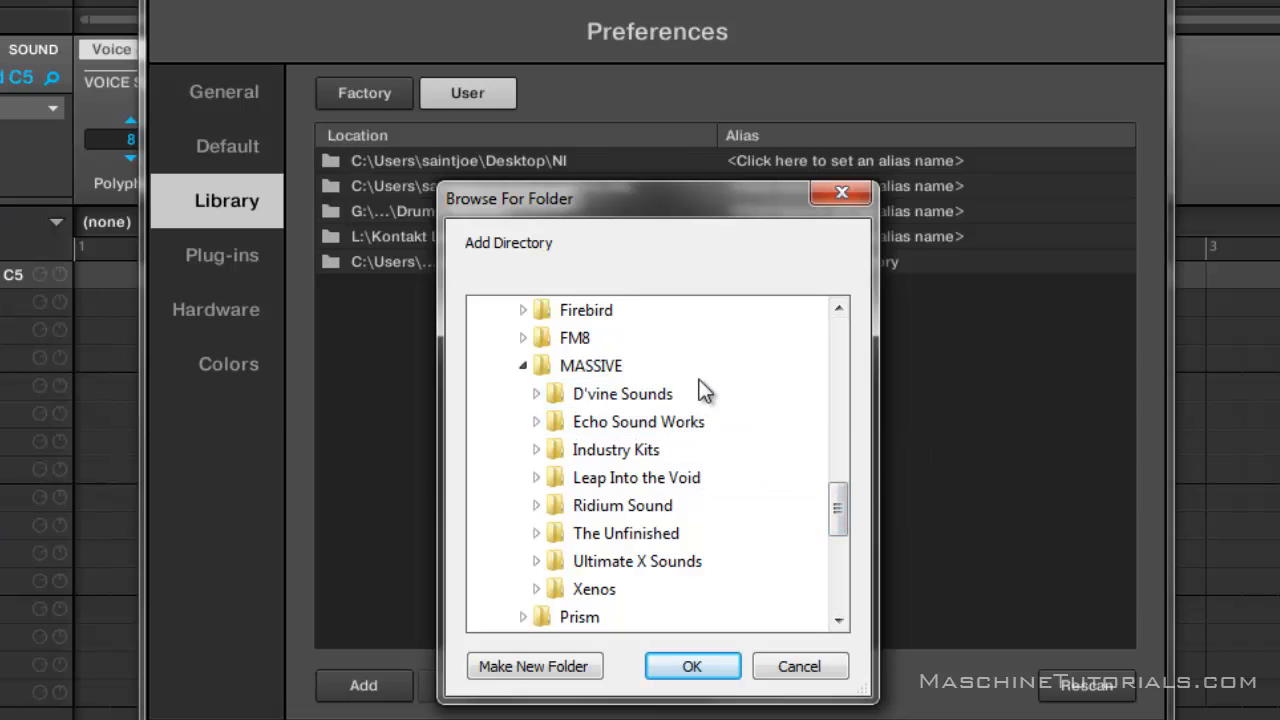
{"action": "mouse_move", "coordinate": [596, 372]}
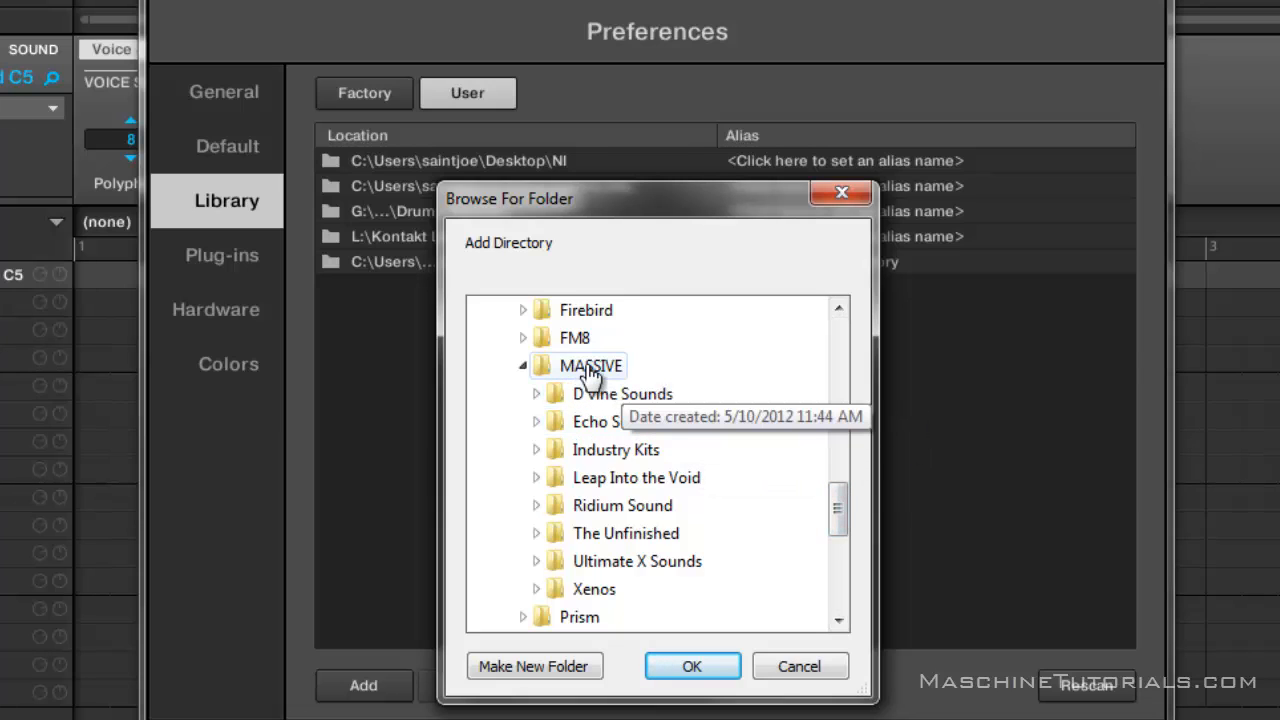
{"action": "mouse_move", "coordinate": [644, 384]}
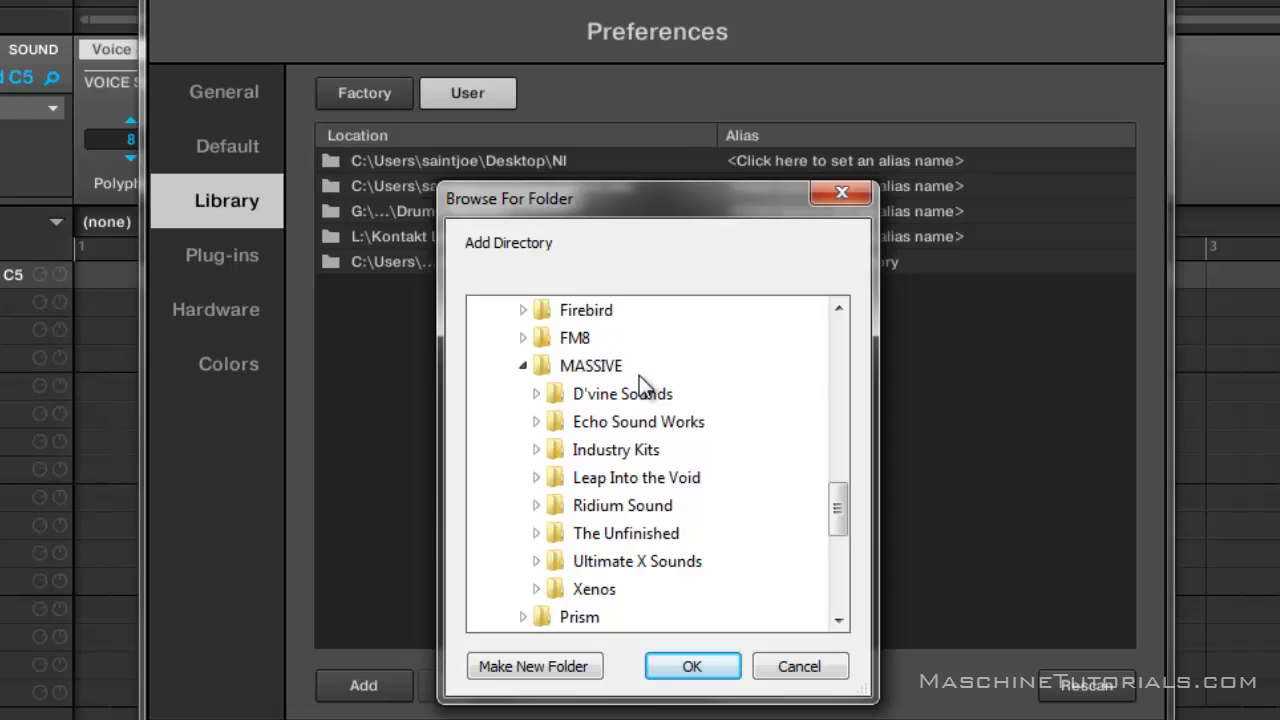
{"action": "mouse_move", "coordinate": [610, 380]}
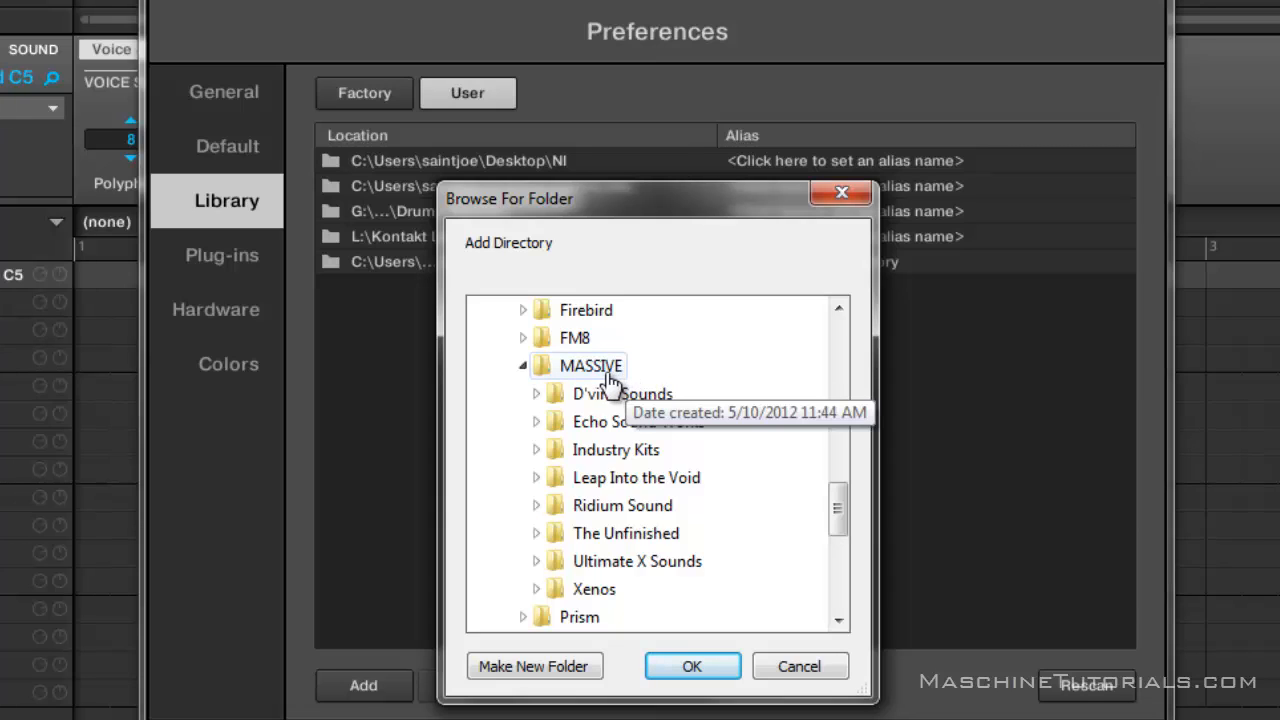
{"action": "left_click", "coordinate": [588, 366]}
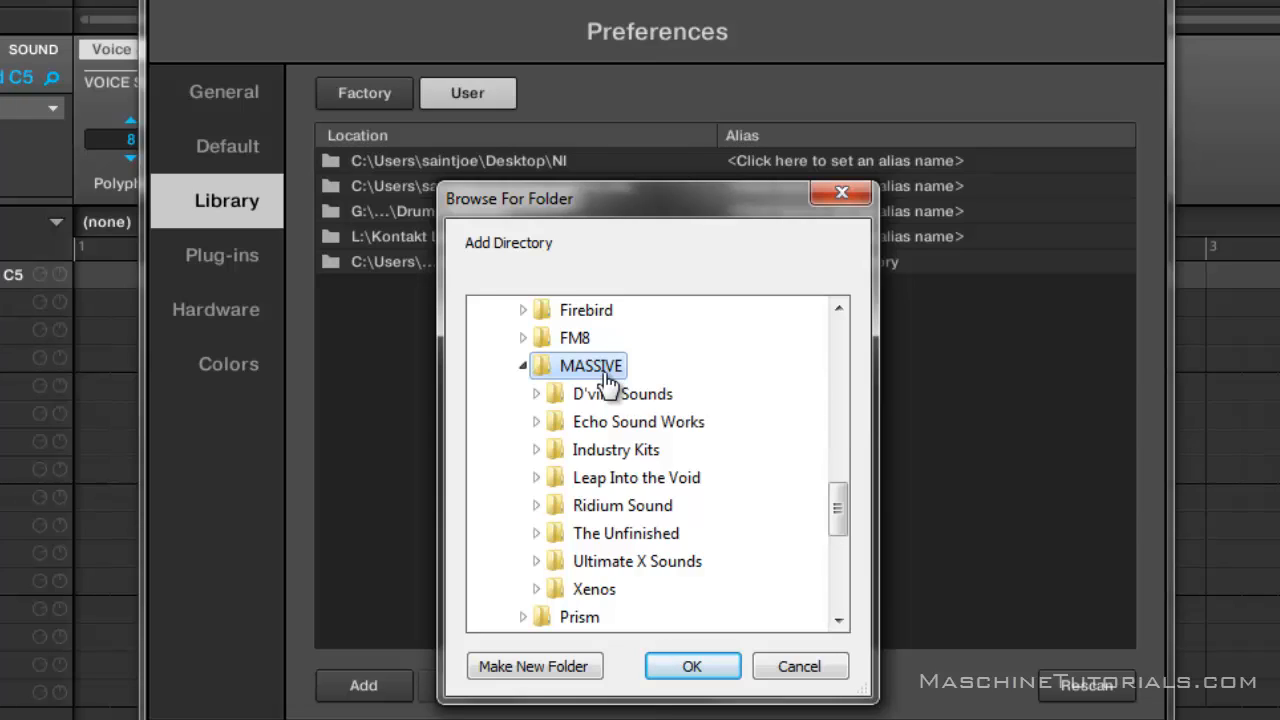
{"action": "mouse_move", "coordinate": [628, 548]}
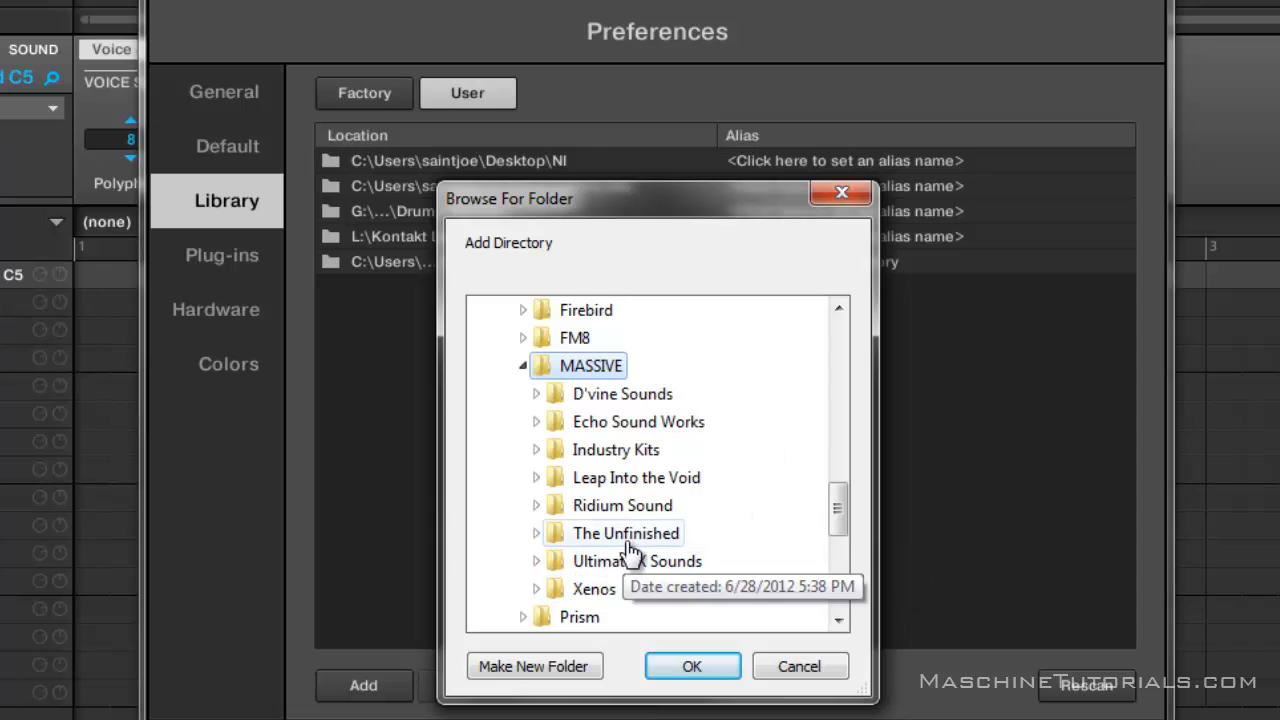
{"action": "mouse_move", "coordinate": [676, 428]}
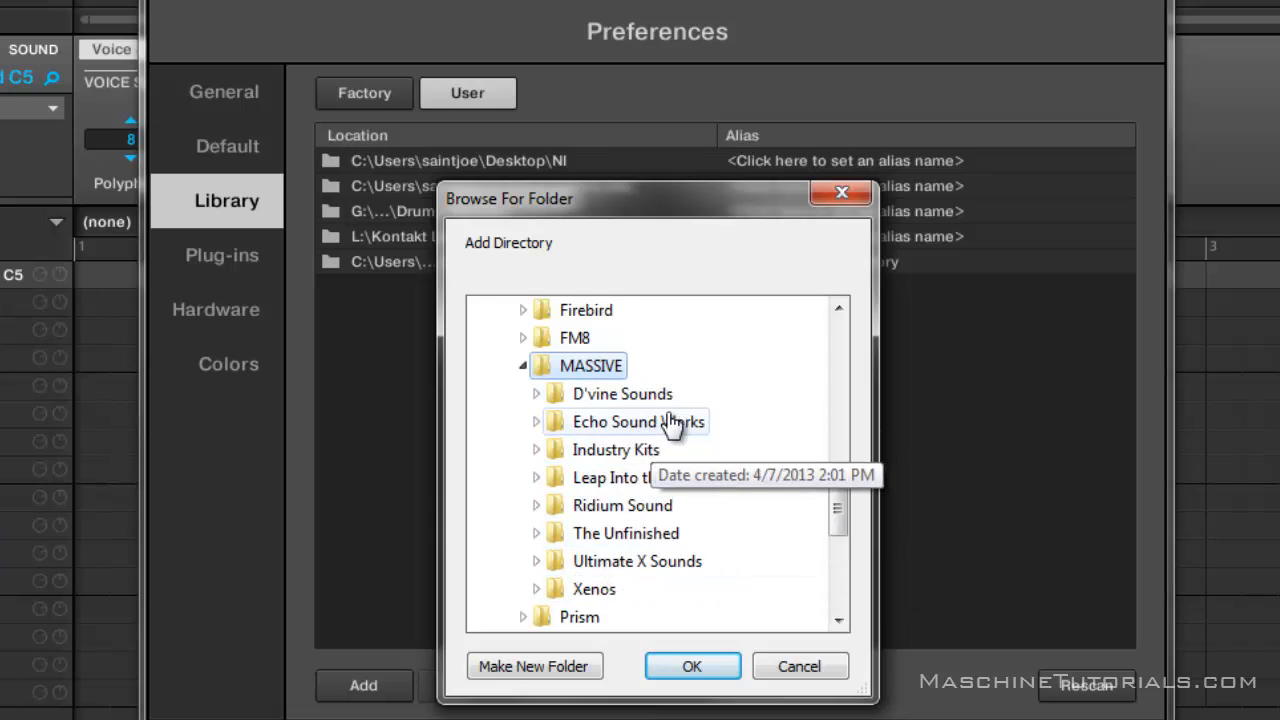
{"action": "mouse_move", "coordinate": [660, 482]}
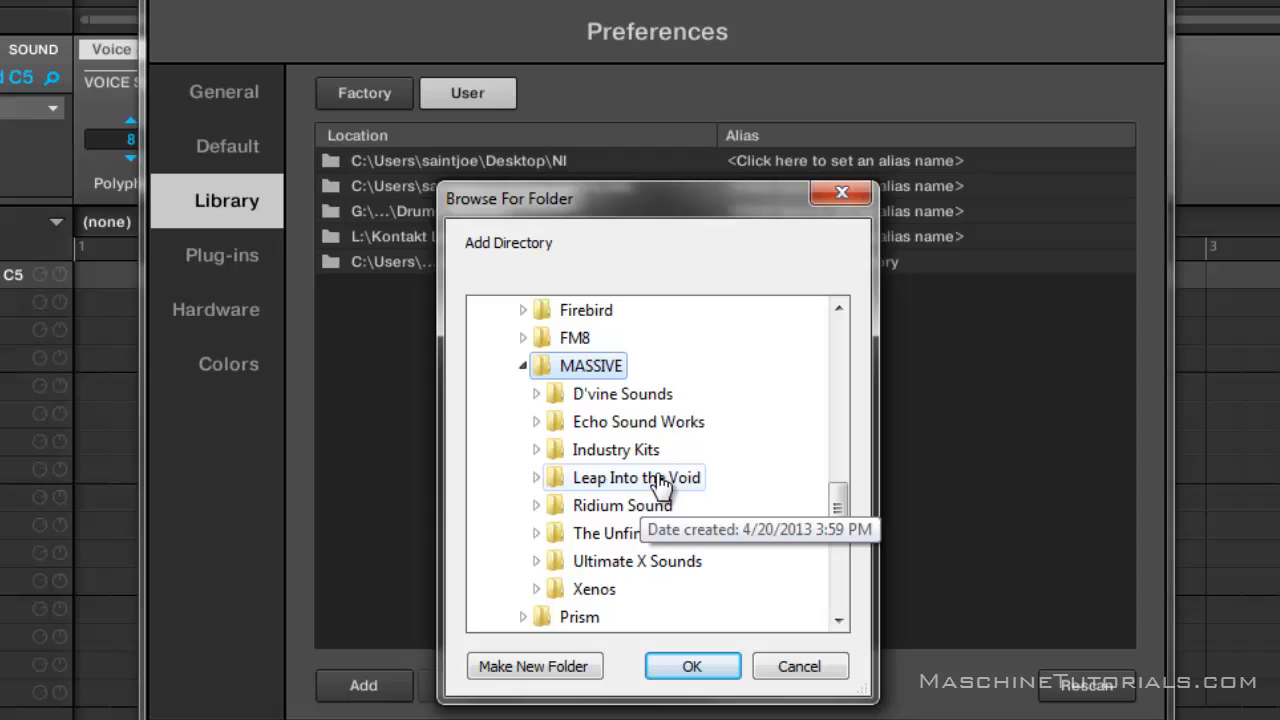
{"action": "mouse_move", "coordinate": [636, 528]}
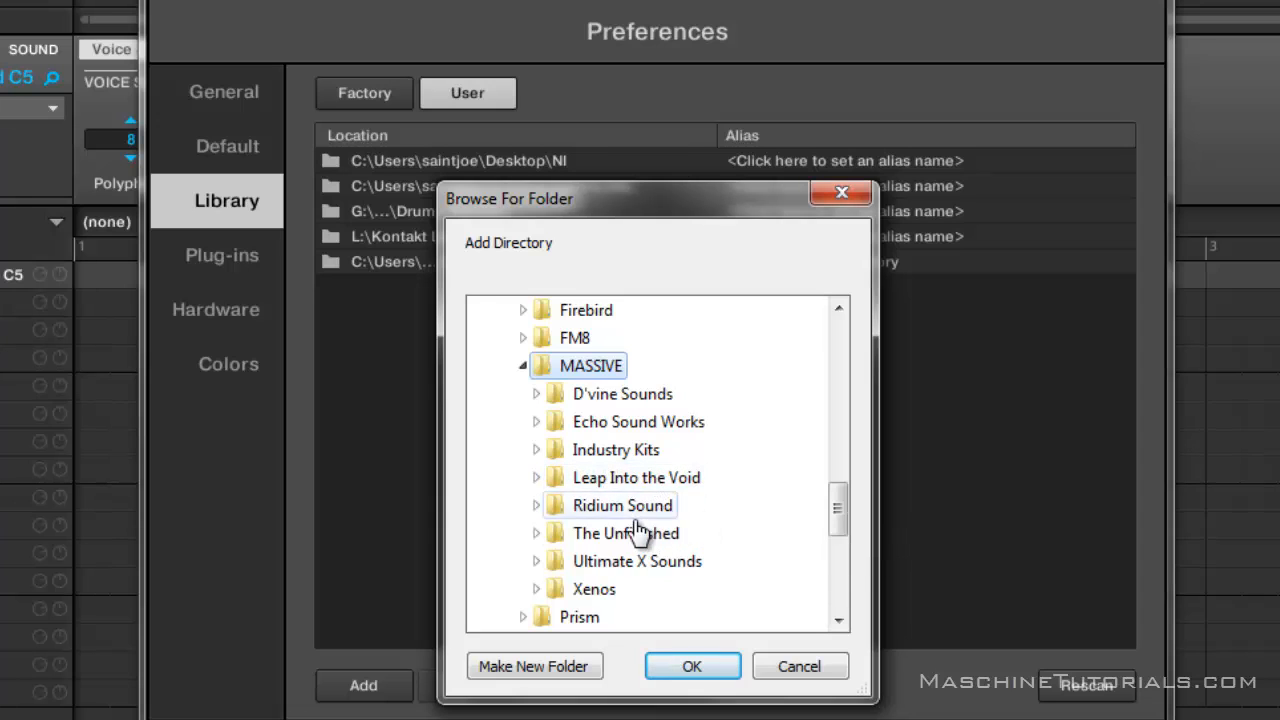
{"action": "mouse_move", "coordinate": [624, 560]}
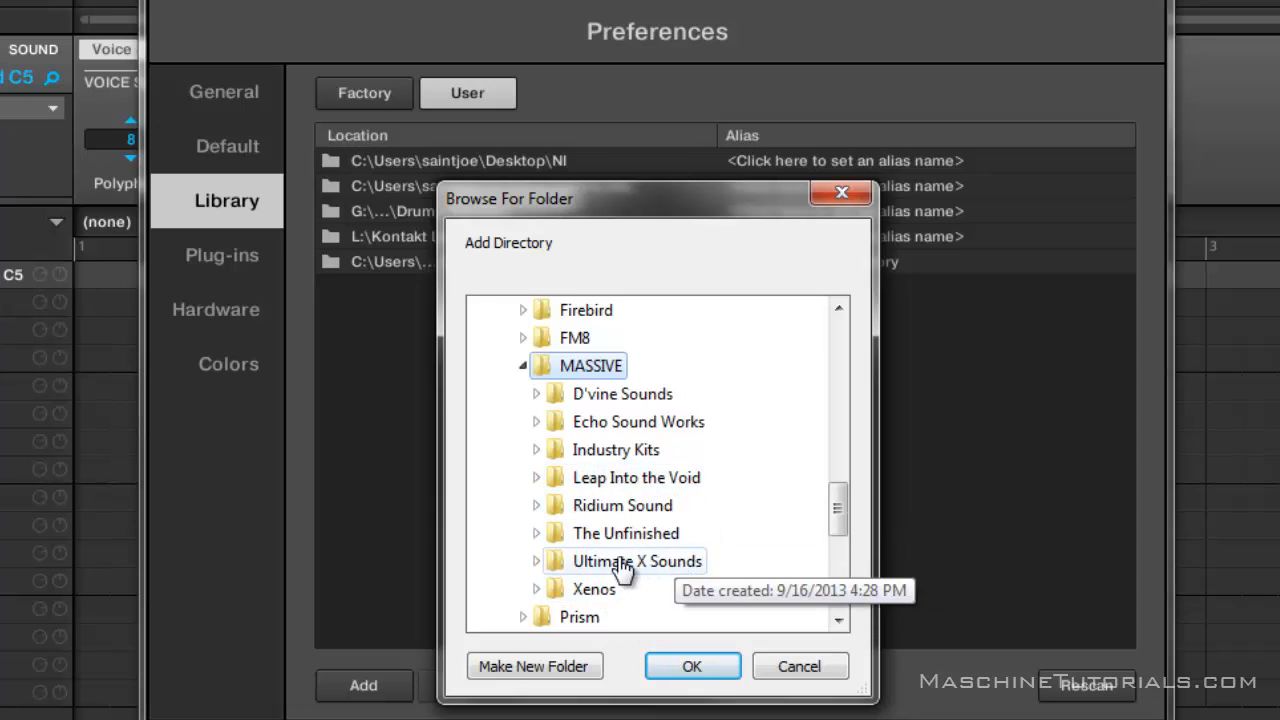
{"action": "mouse_move", "coordinate": [668, 448]}
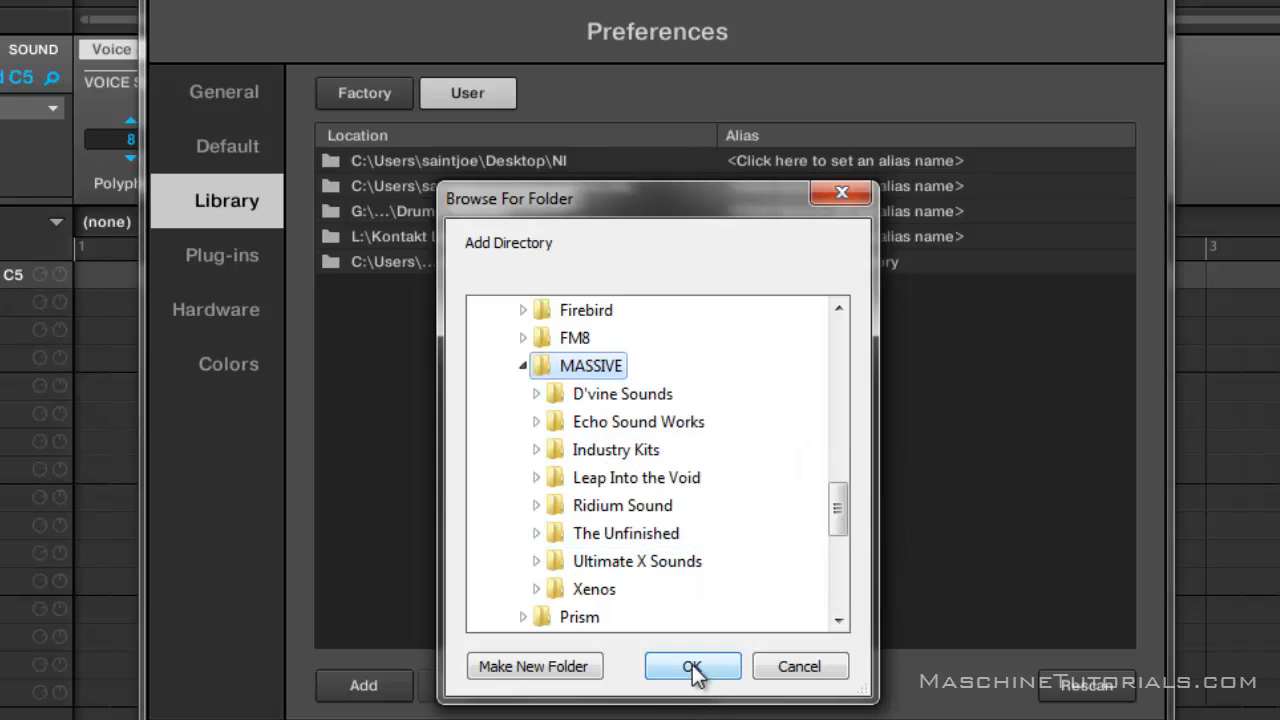
Confirm MASSIVE as the new user library folder
{"action": "left_click", "coordinate": [692, 666]}
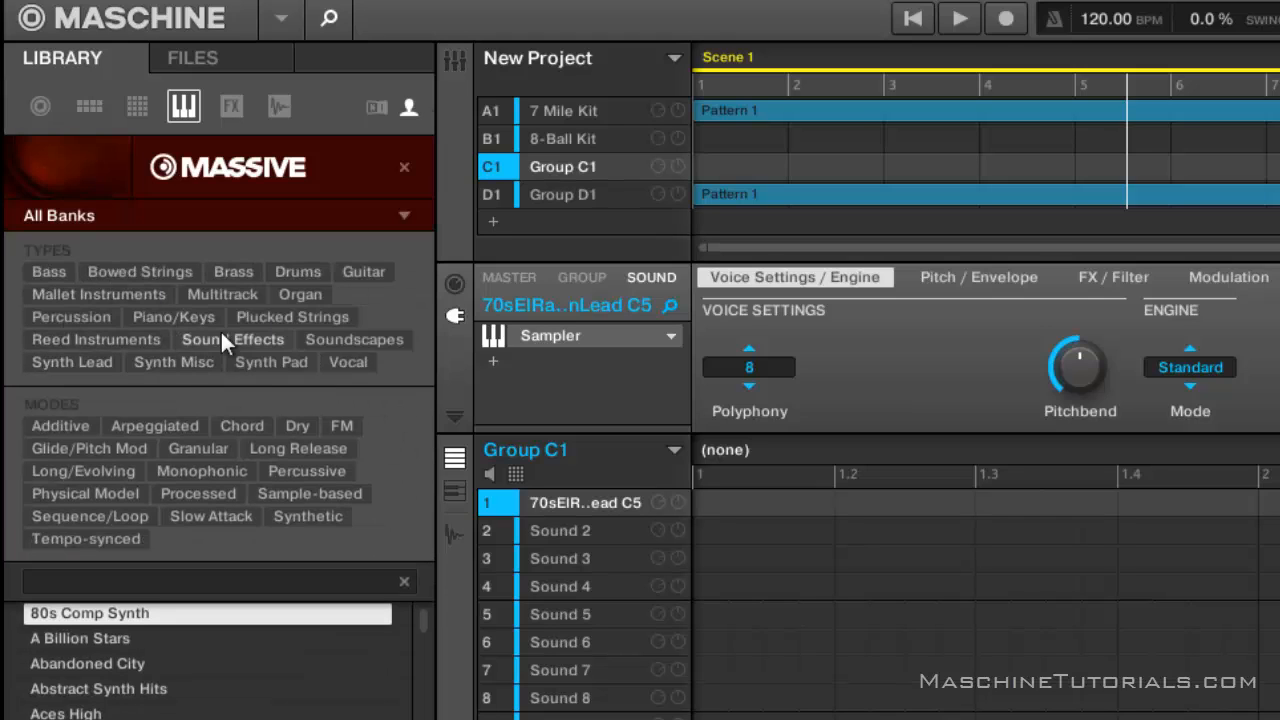
{"action": "mouse_move", "coordinate": [344, 264]}
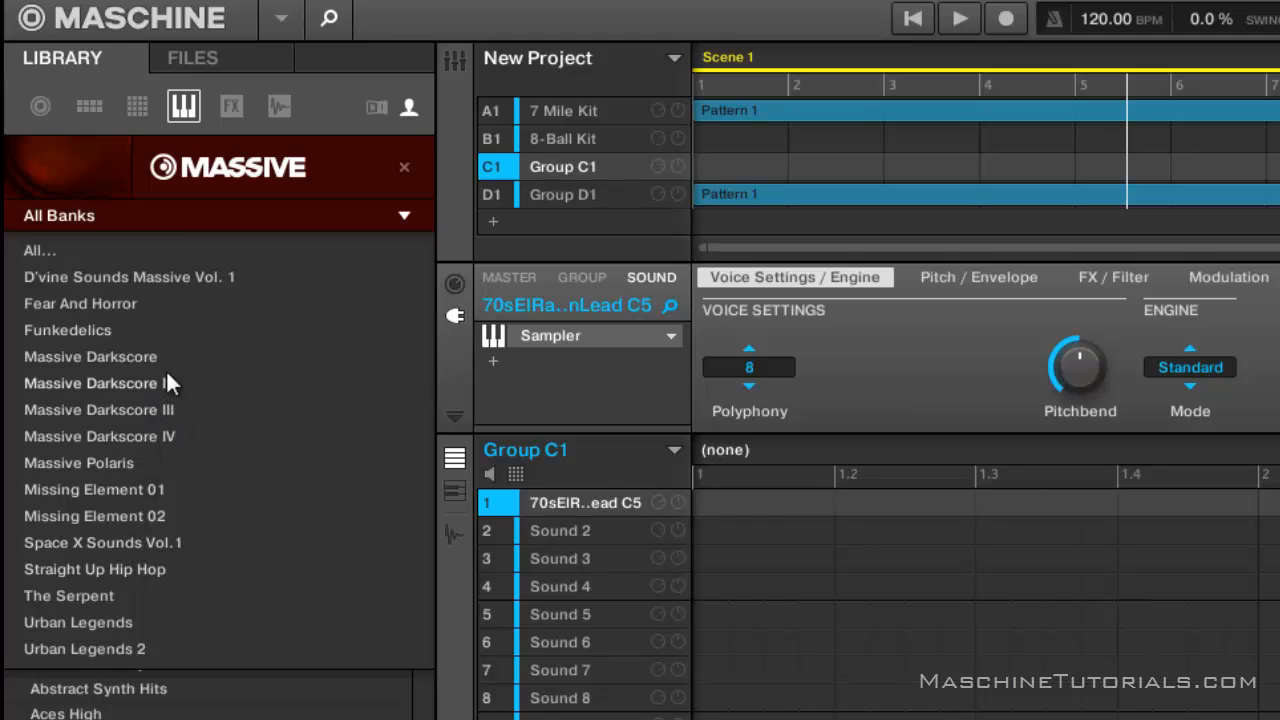
{"action": "left_click", "coordinate": [96, 384]}
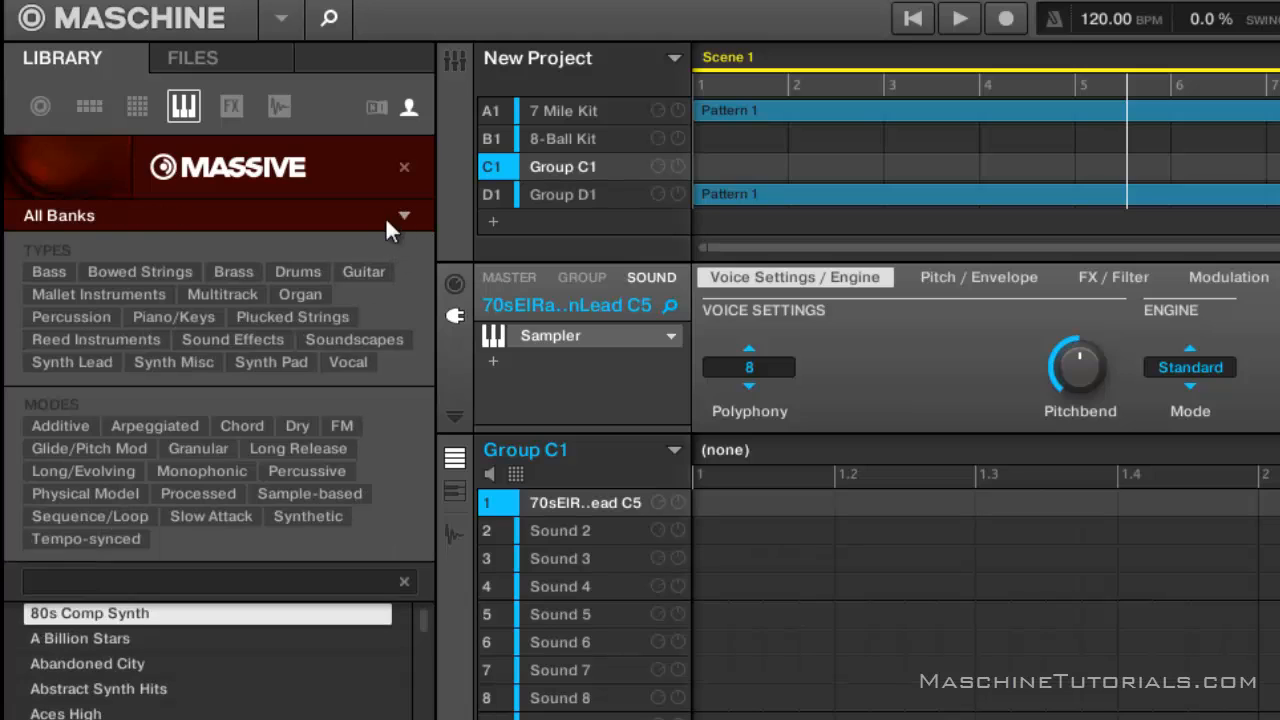
{"action": "left_click", "coordinate": [402, 216]}
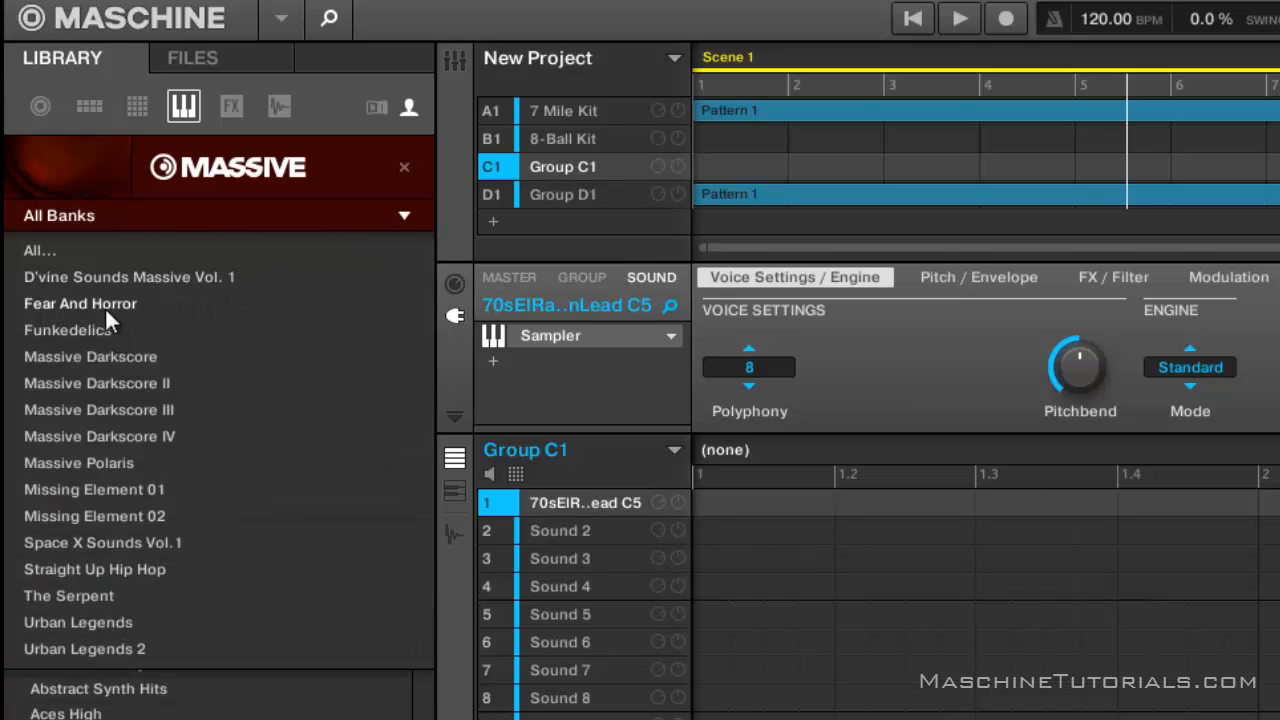
{"action": "left_click", "coordinate": [80, 304]}
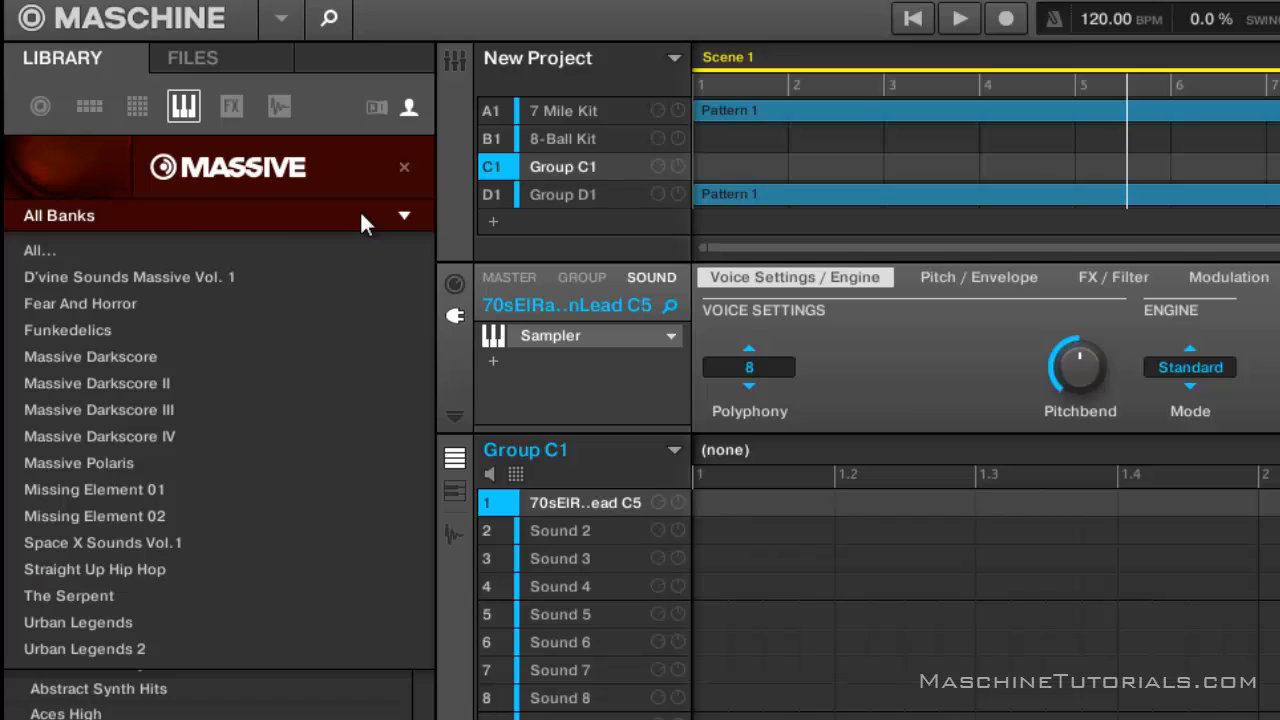
{"action": "mouse_move", "coordinate": [286, 238]}
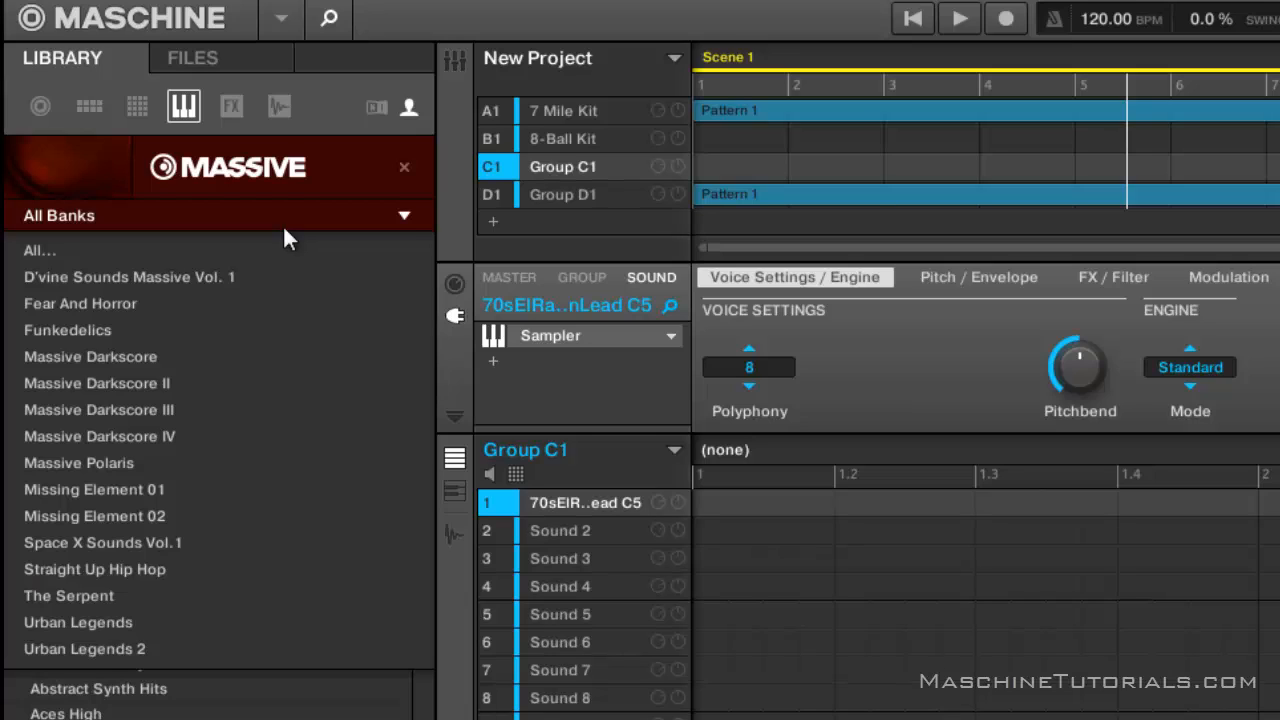
{"action": "mouse_move", "coordinate": [372, 328]}
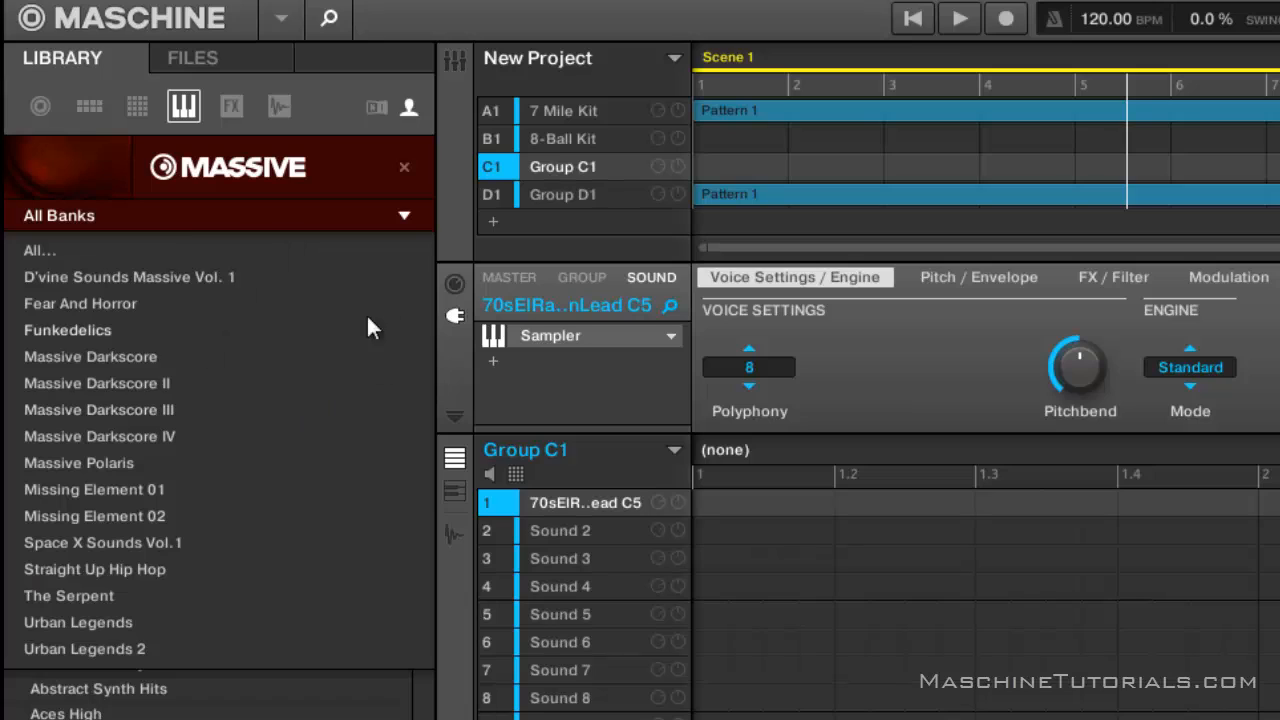
{"action": "mouse_move", "coordinate": [296, 362]}
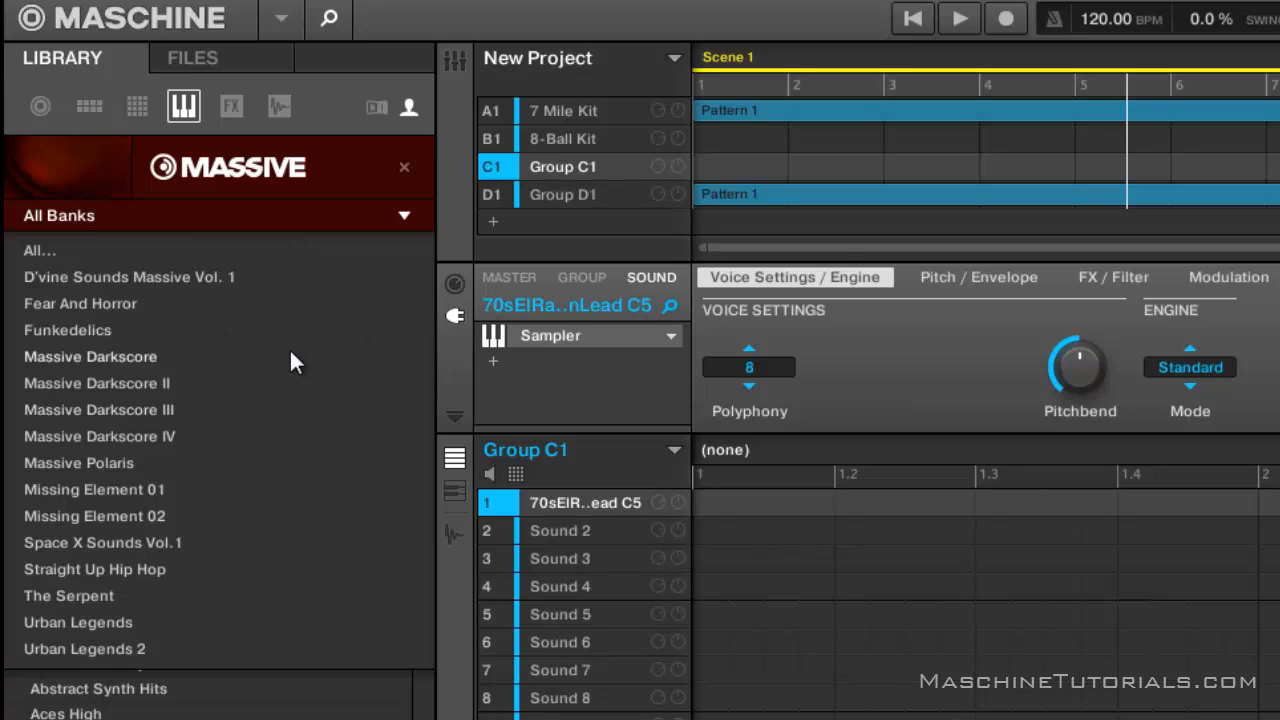
{"action": "mouse_move", "coordinate": [270, 308]}
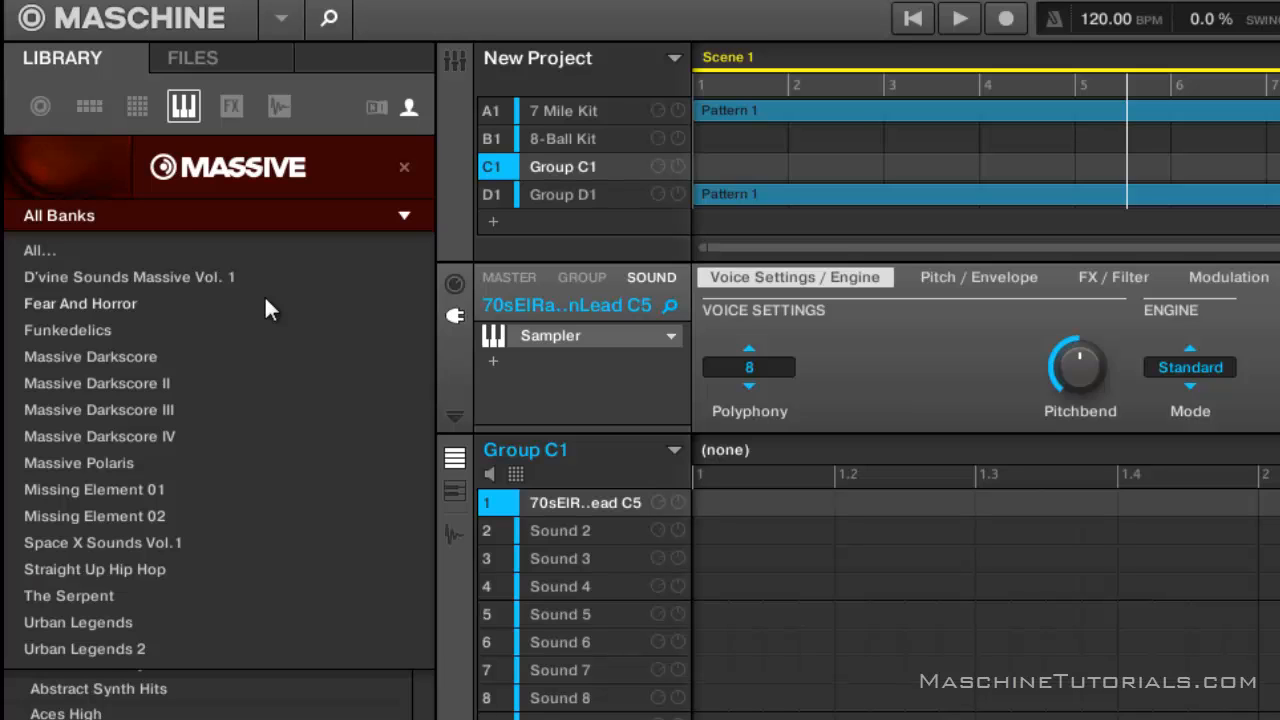
Browse the Massive Darkscore IV bank, then reset the filter to All Banks
{"action": "left_click", "coordinate": [98, 436]}
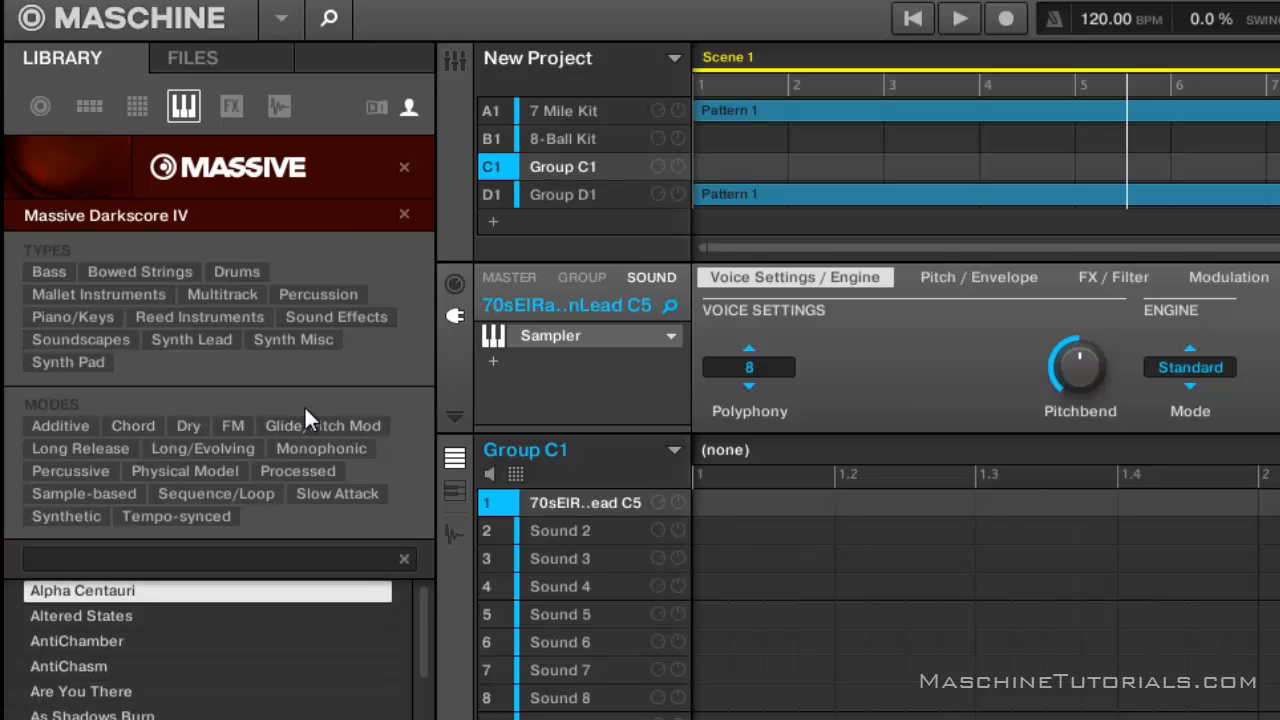
{"action": "left_click", "coordinate": [200, 216]}
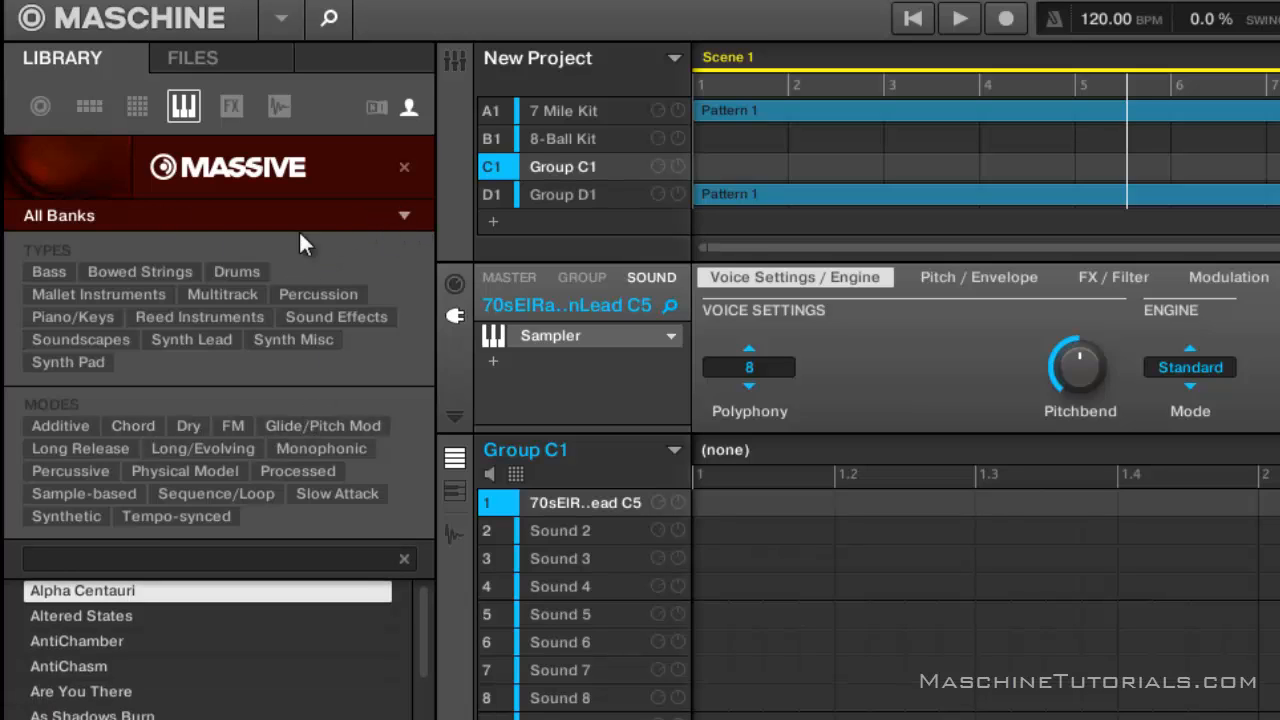